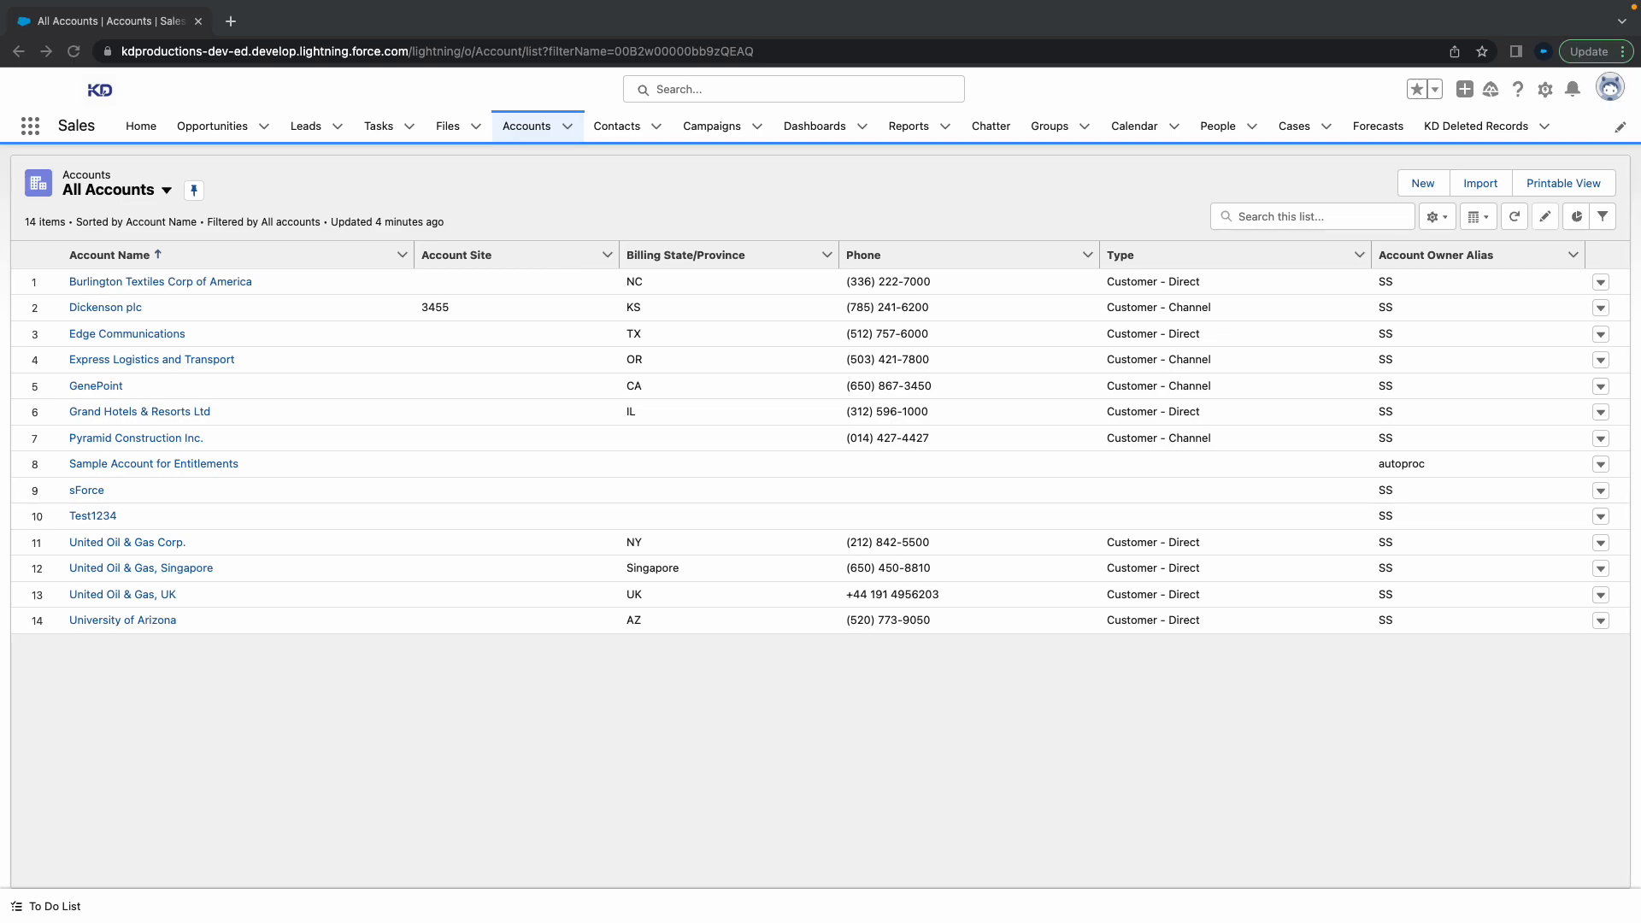
pyautogui.moveTo(537, 321)
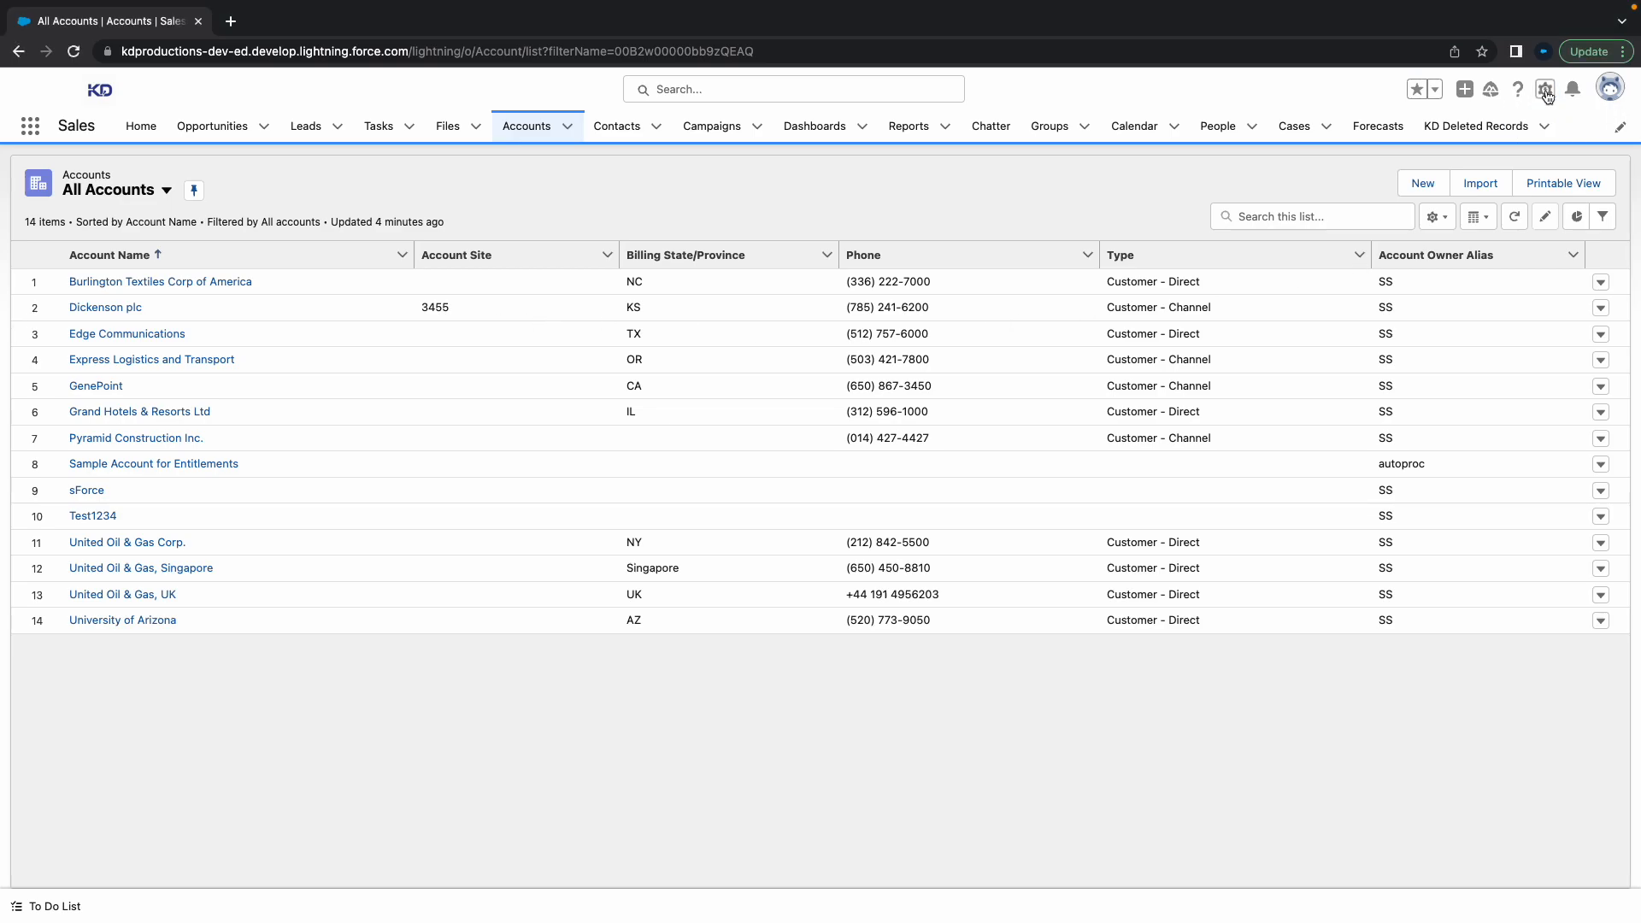
# Open Salesforce Setup from the gear menu and filter Quick Find by 'aud' to show View Setup Audit Trail
pyautogui.click(1545, 89)
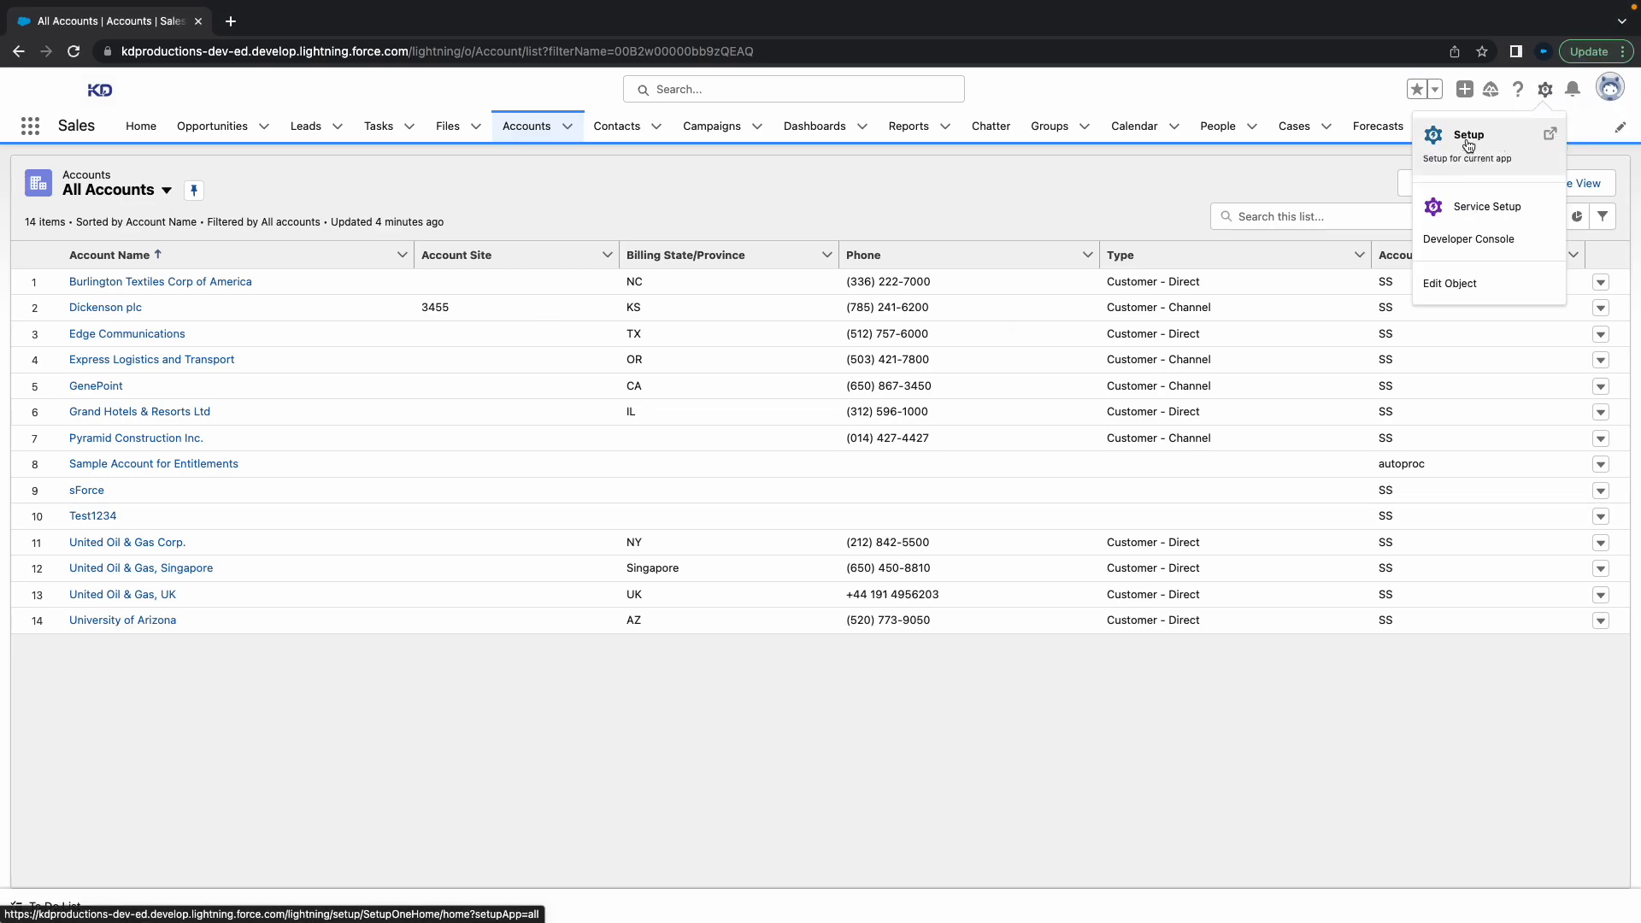
pyautogui.click(1469, 135)
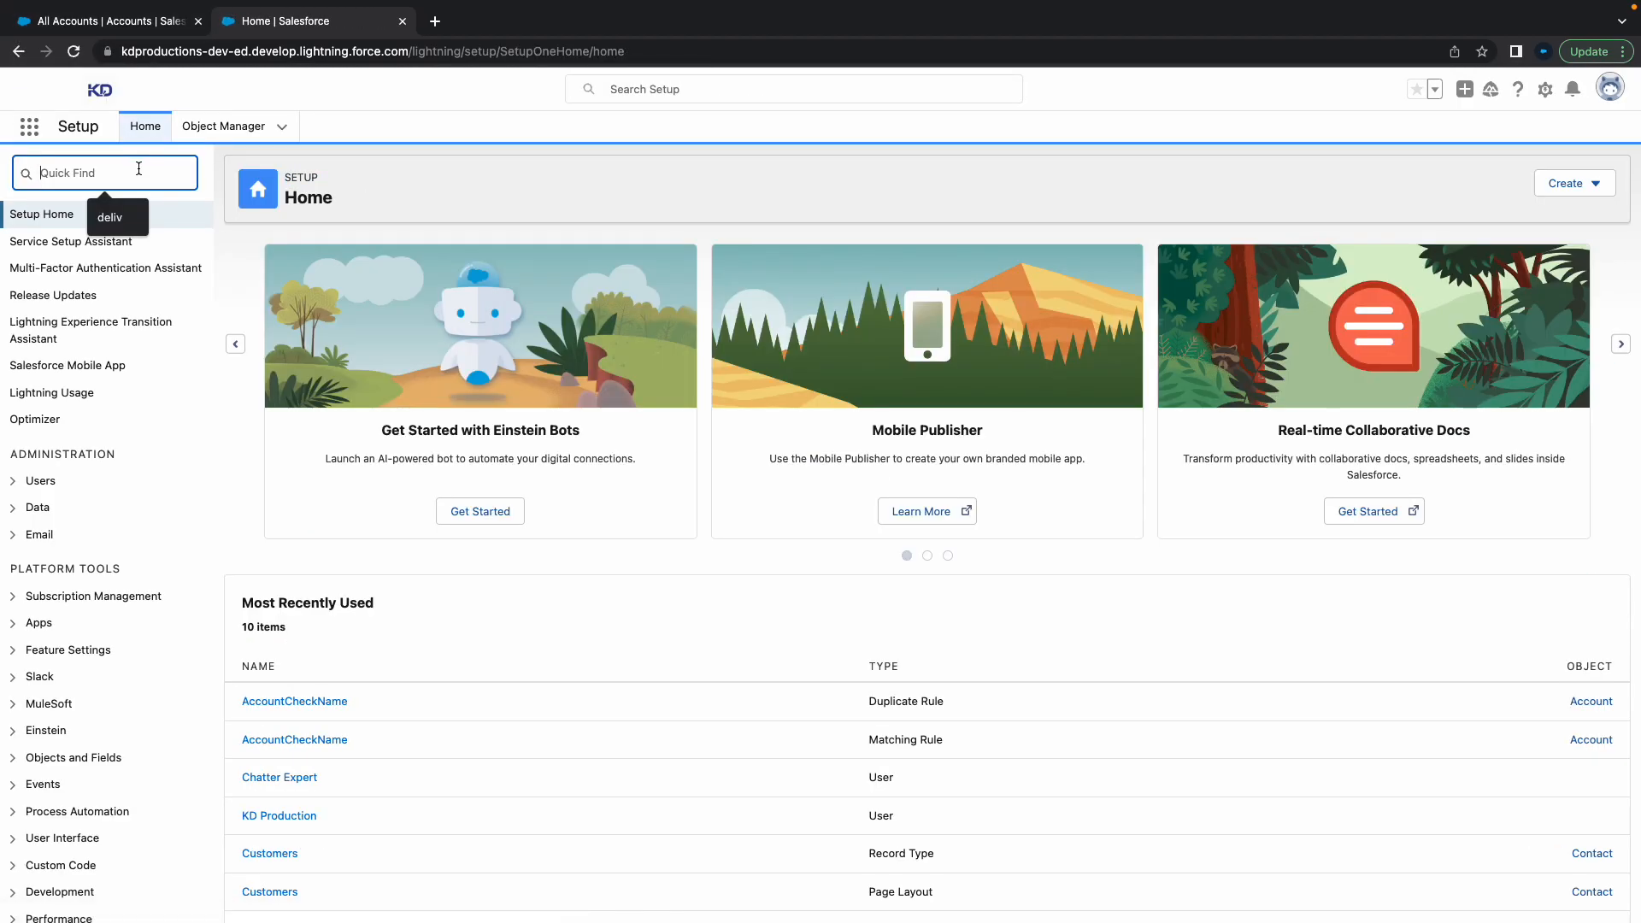
pyautogui.write('swtup')
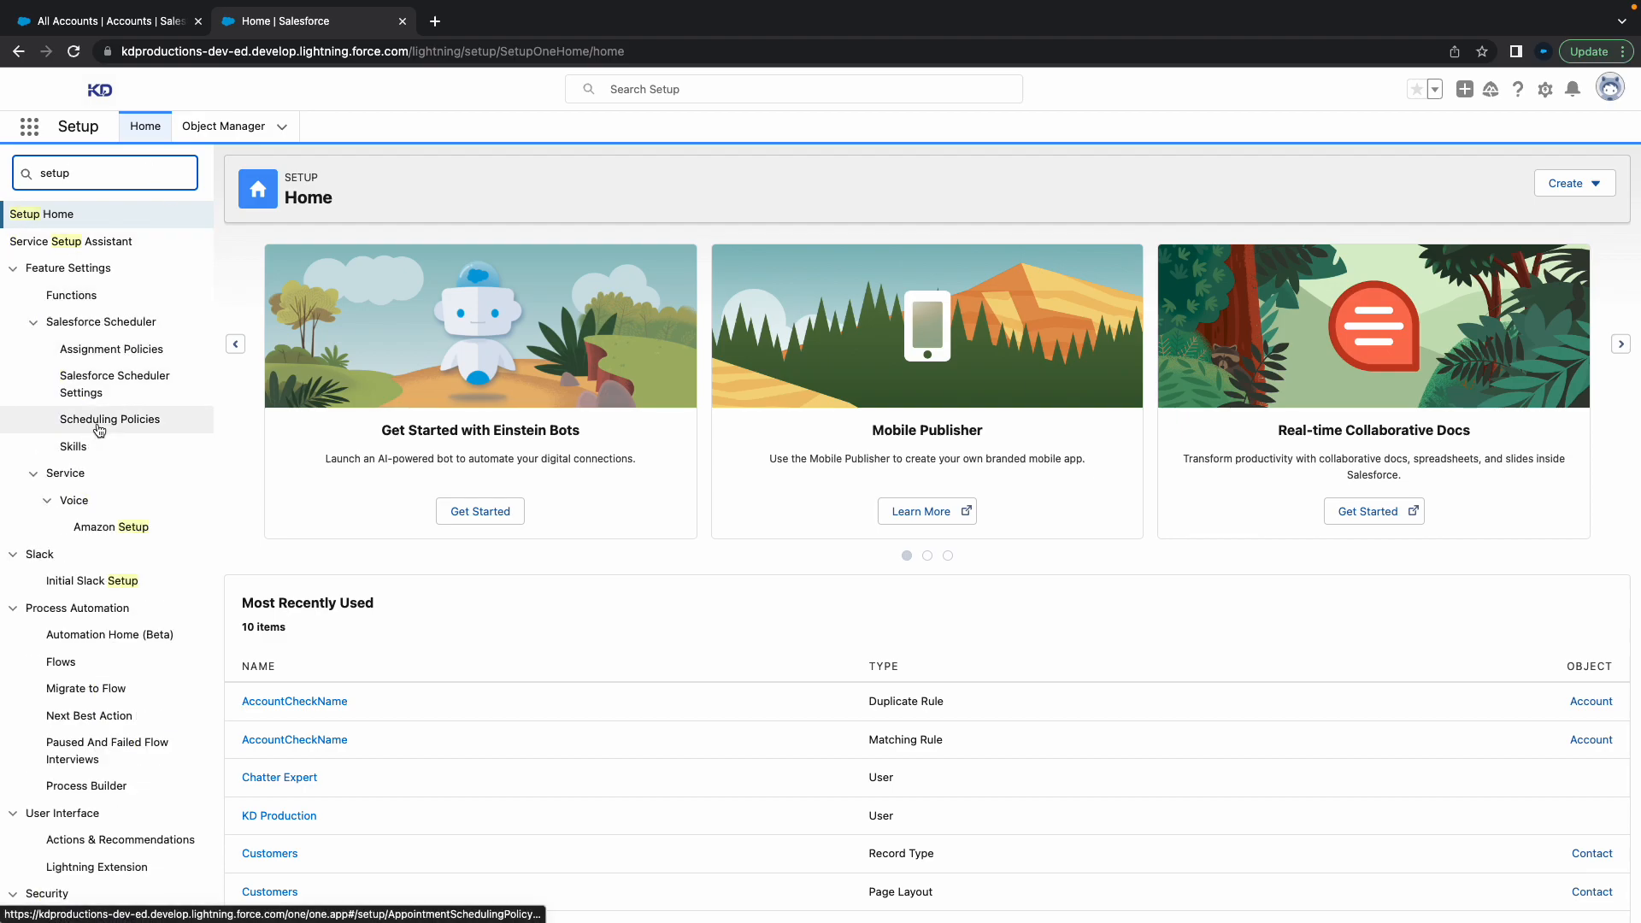
pyautogui.click(99, 173)
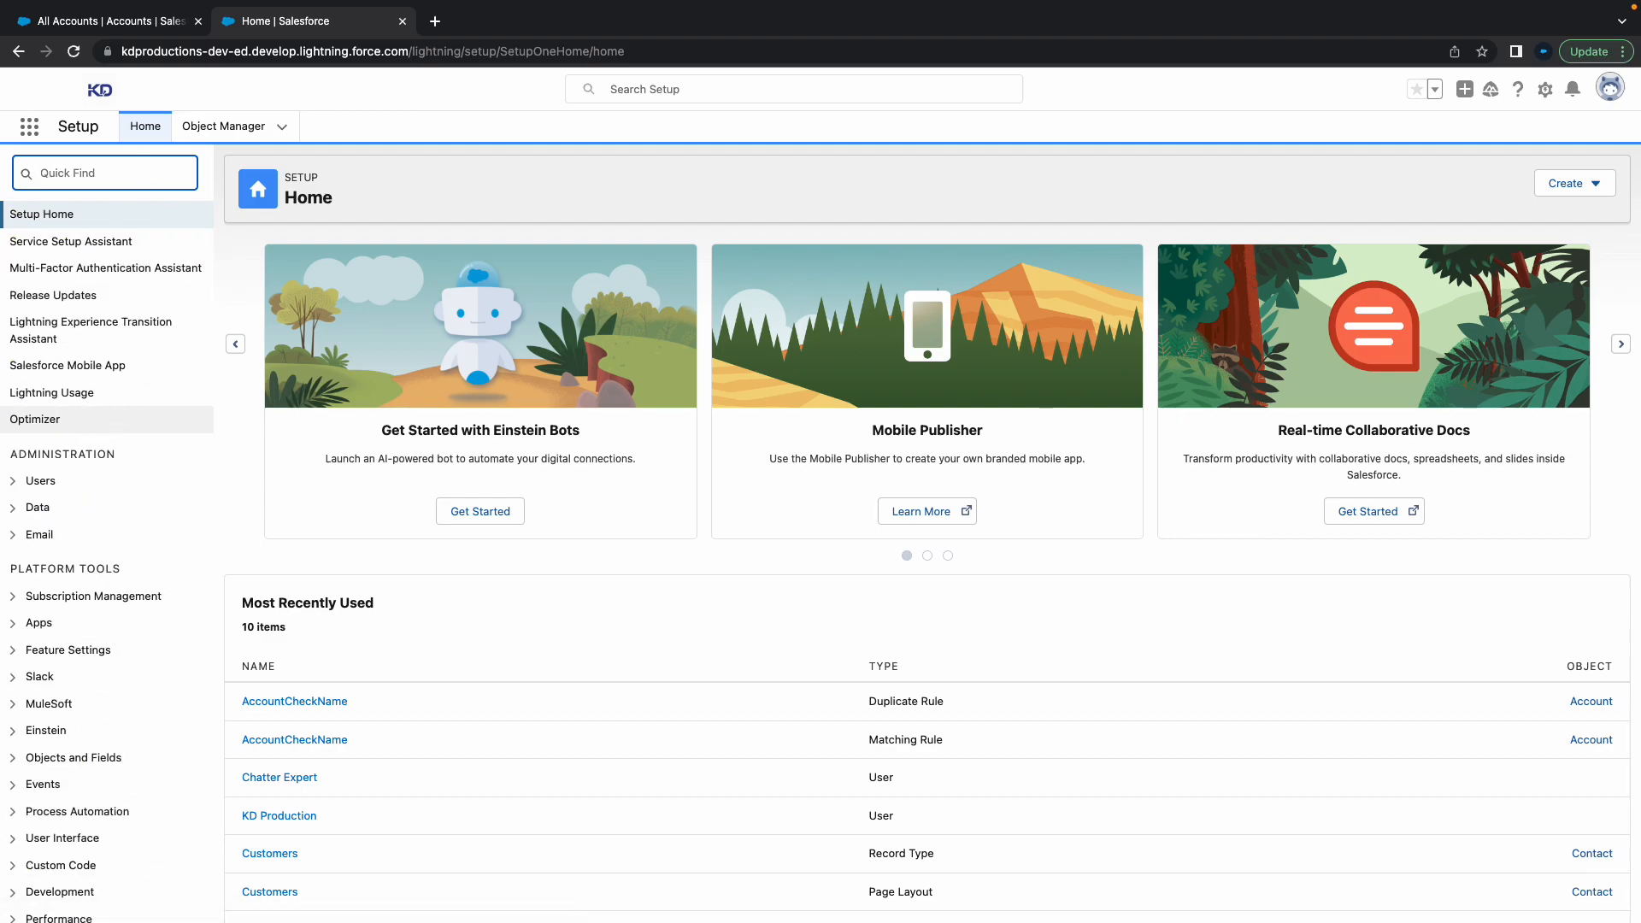
pyautogui.moveTo(34, 419)
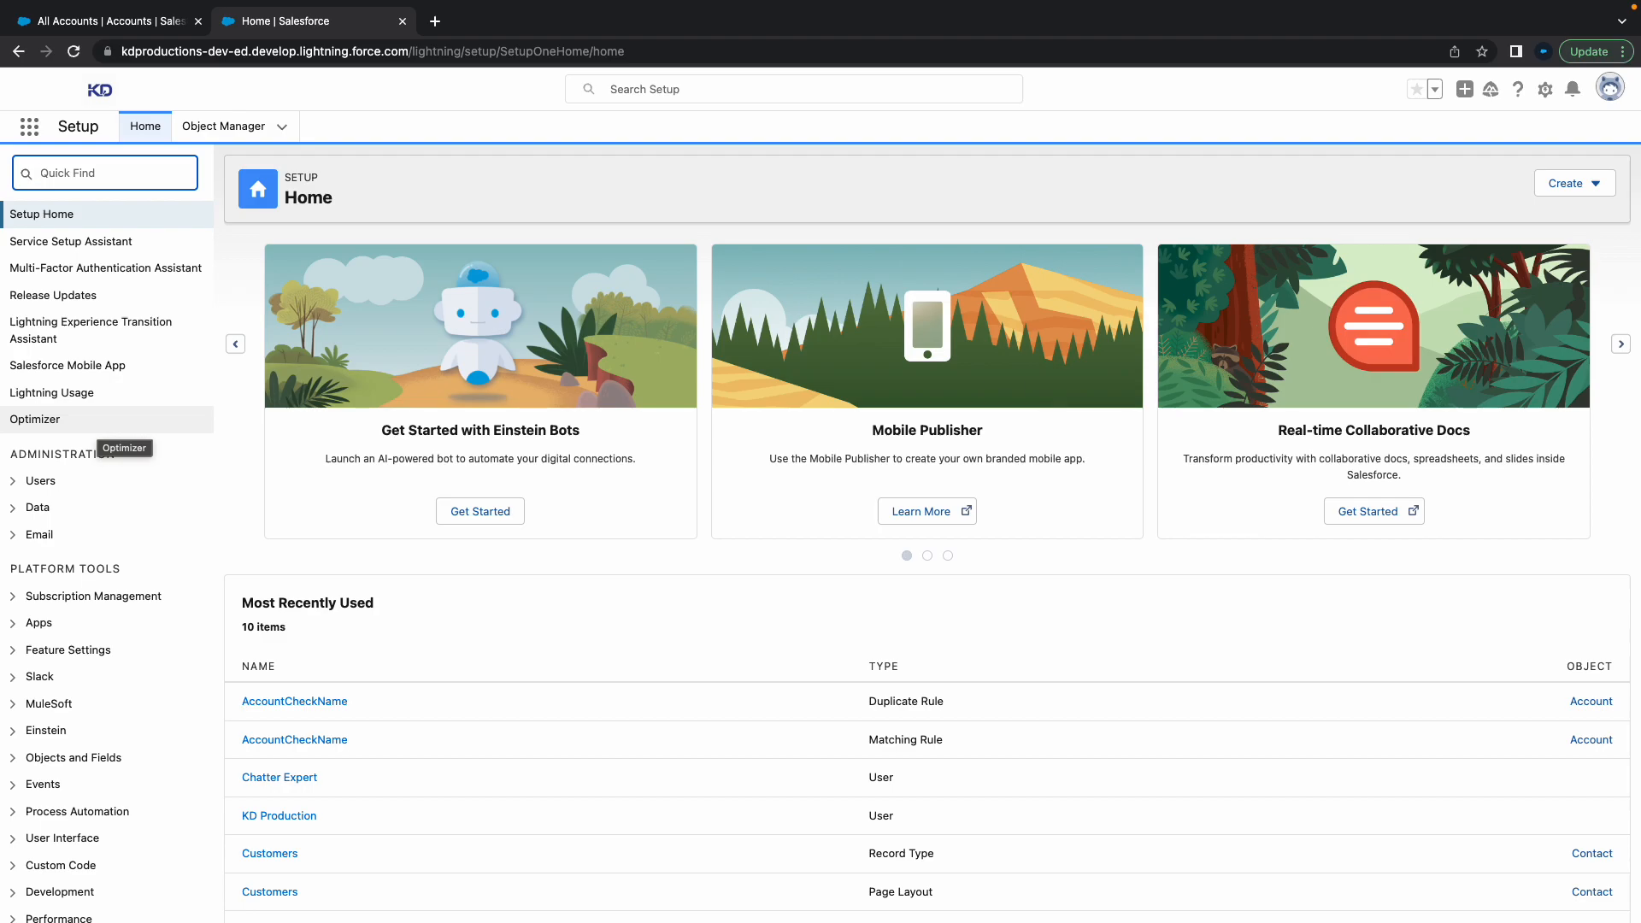
pyautogui.write('audi')
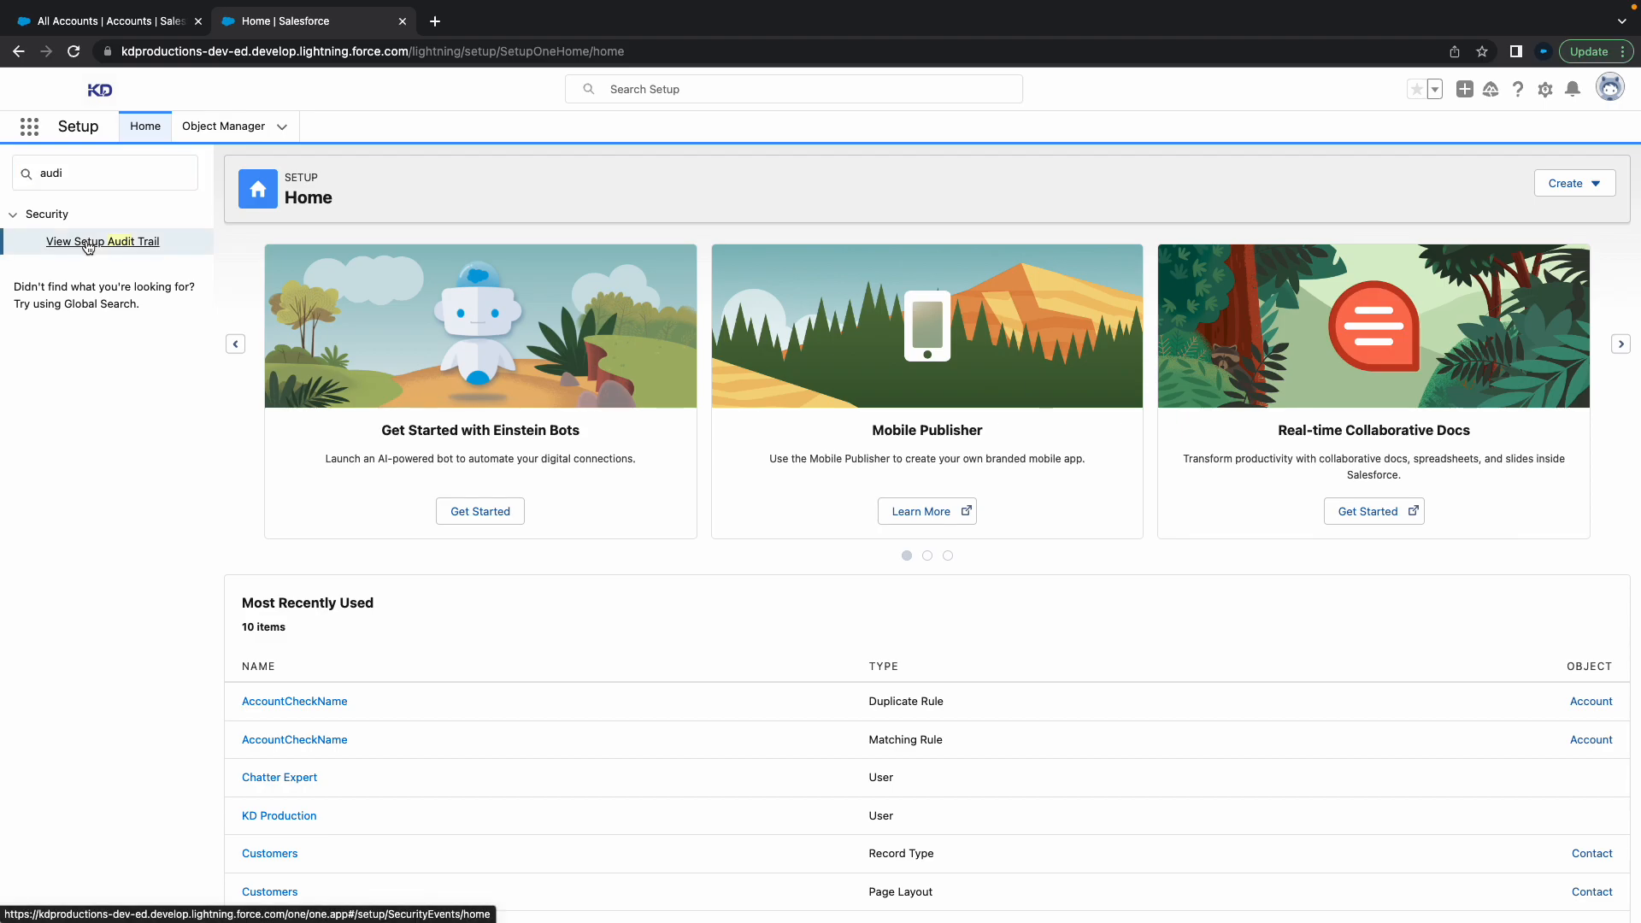
pyautogui.click(101, 242)
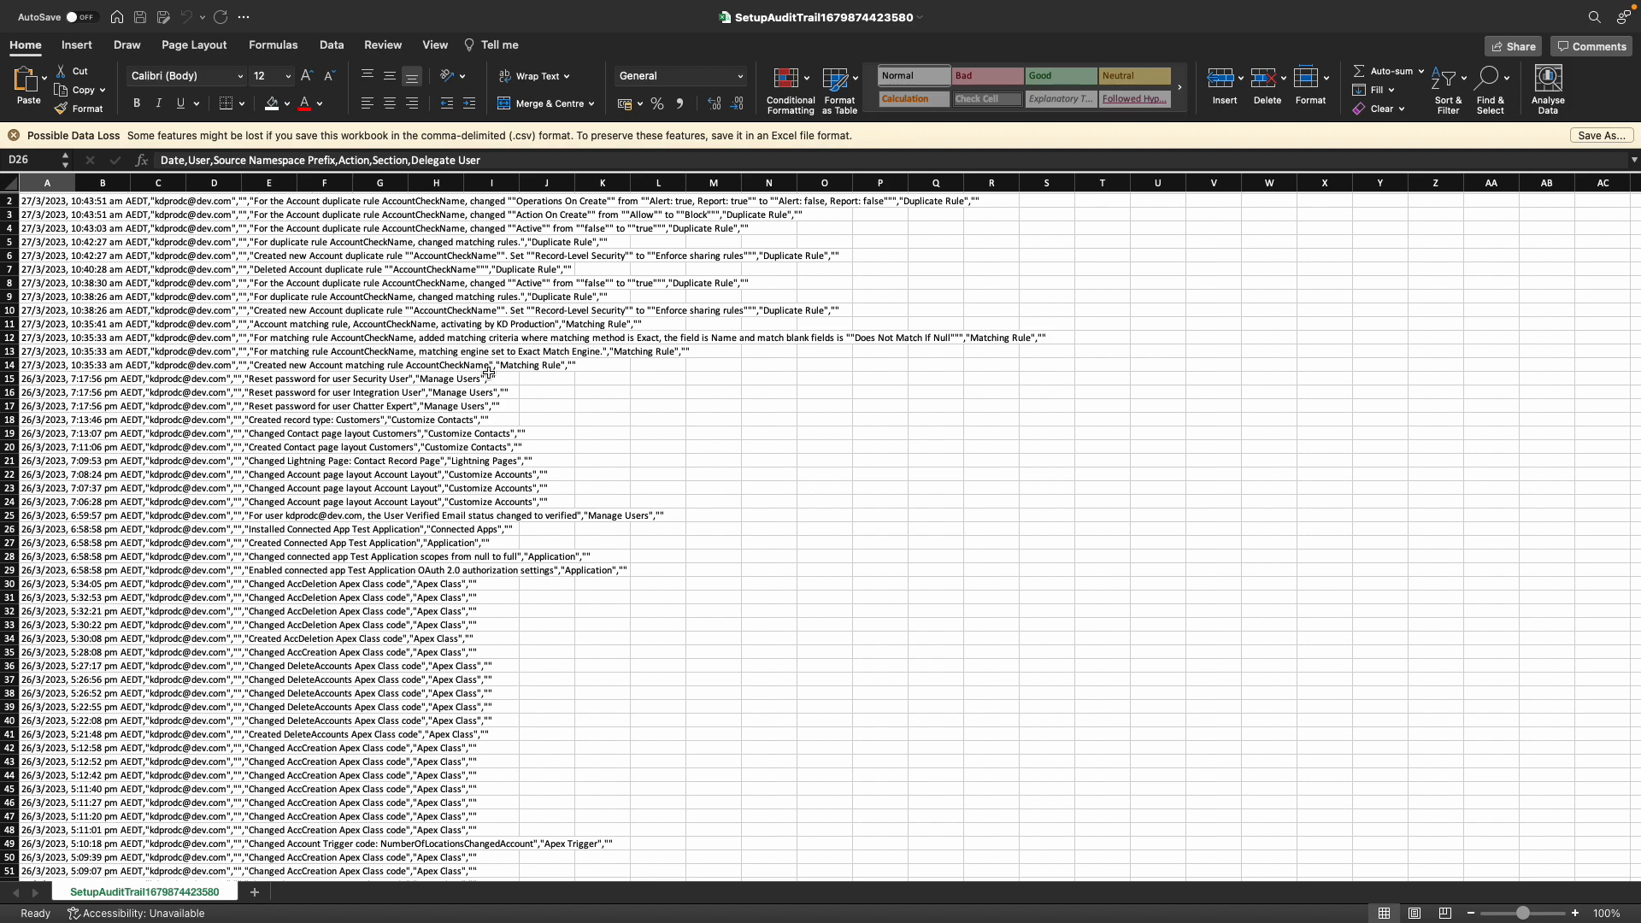
# Scroll down through the SetupAuditTrail CSV's hundreds of change rows in Excel
pyautogui.scroll(-3)
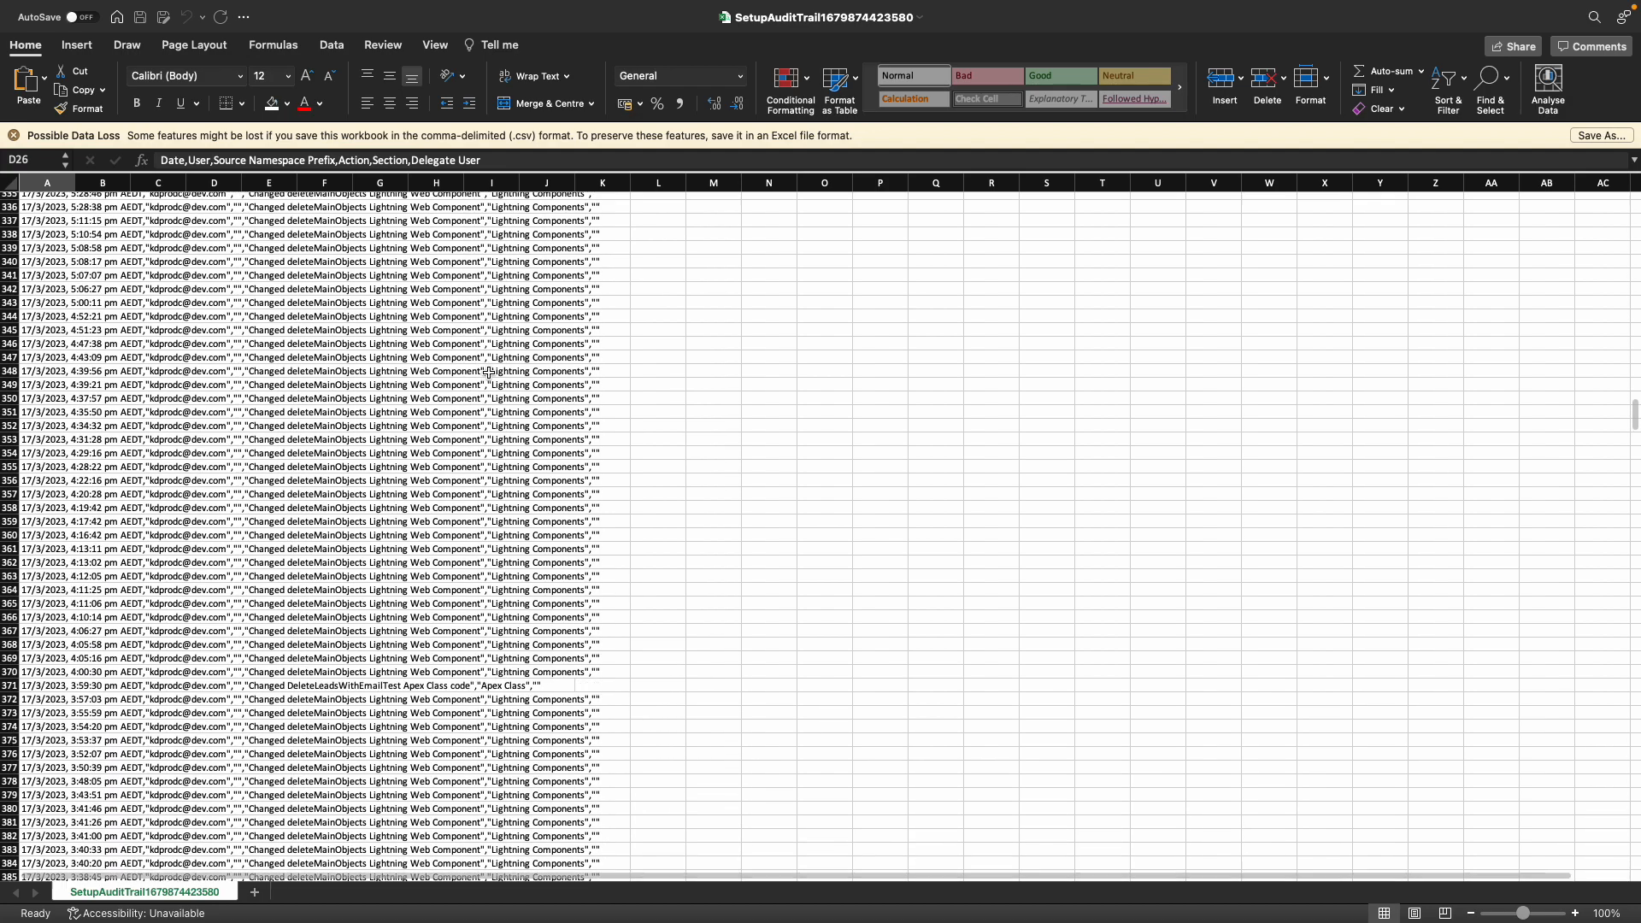
pyautogui.scroll(-3)
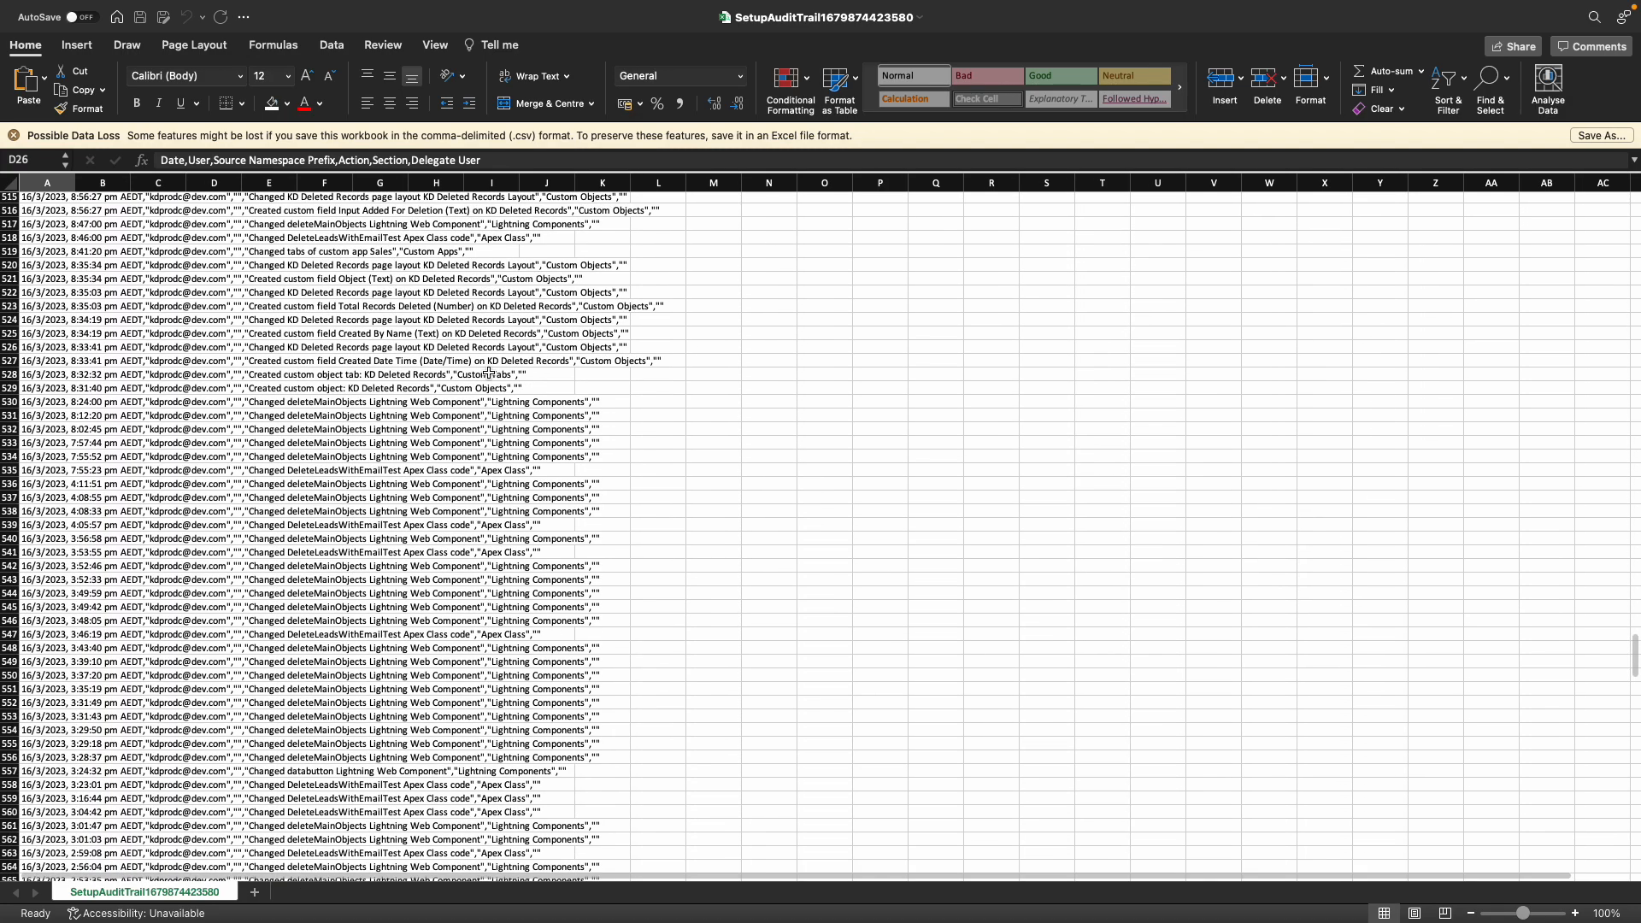
pyautogui.scroll(-3)
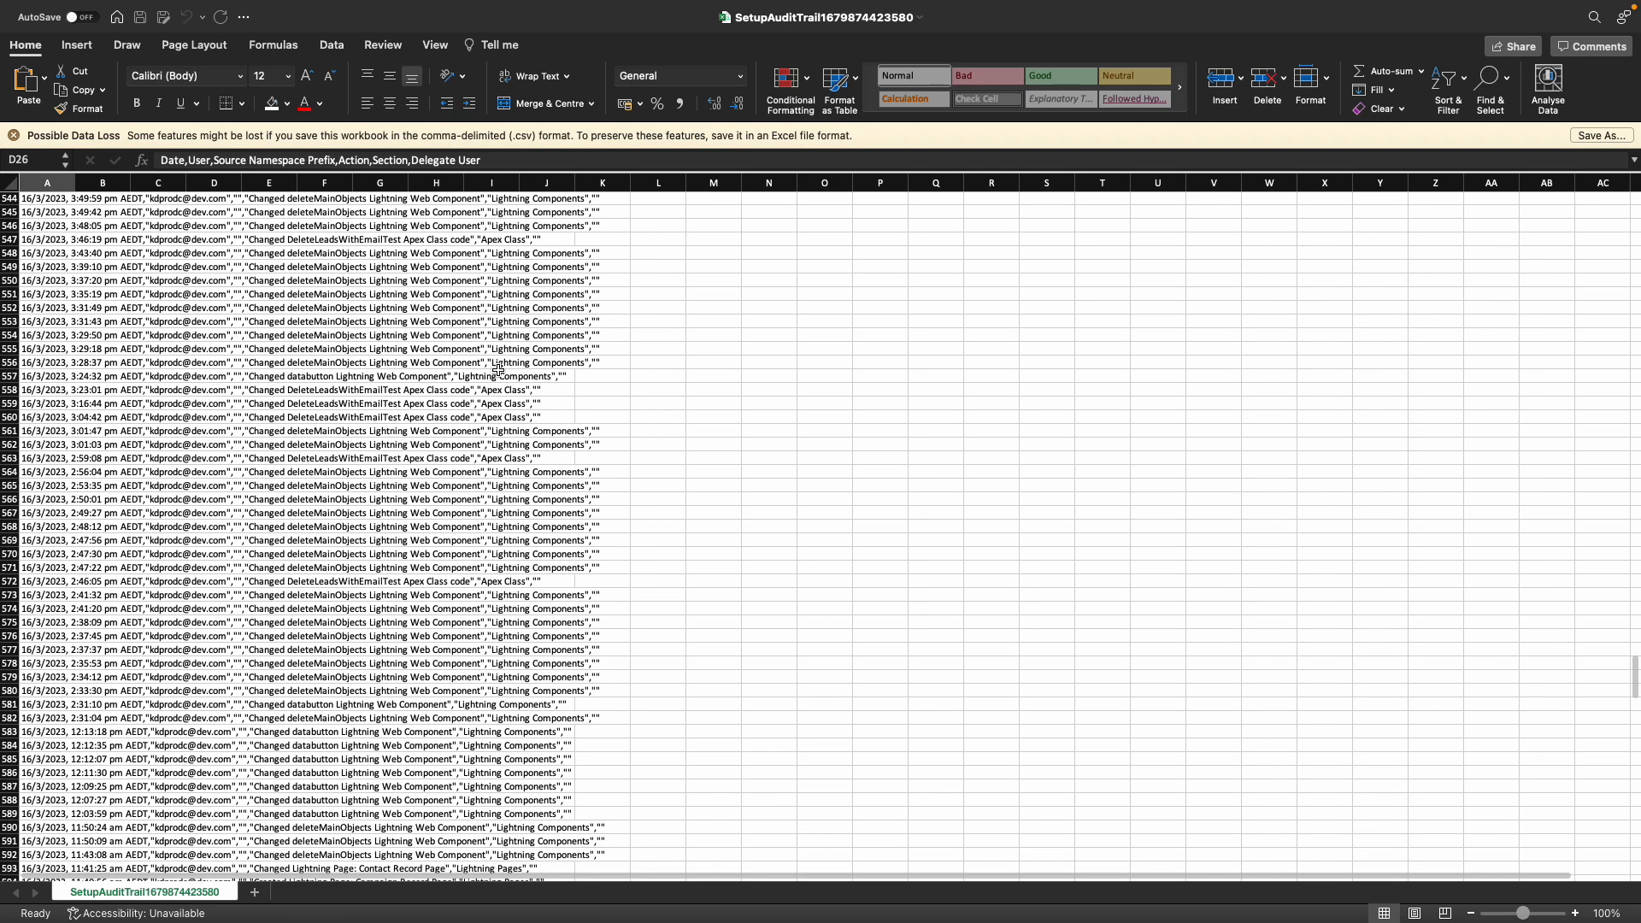
pyautogui.scroll(-3)
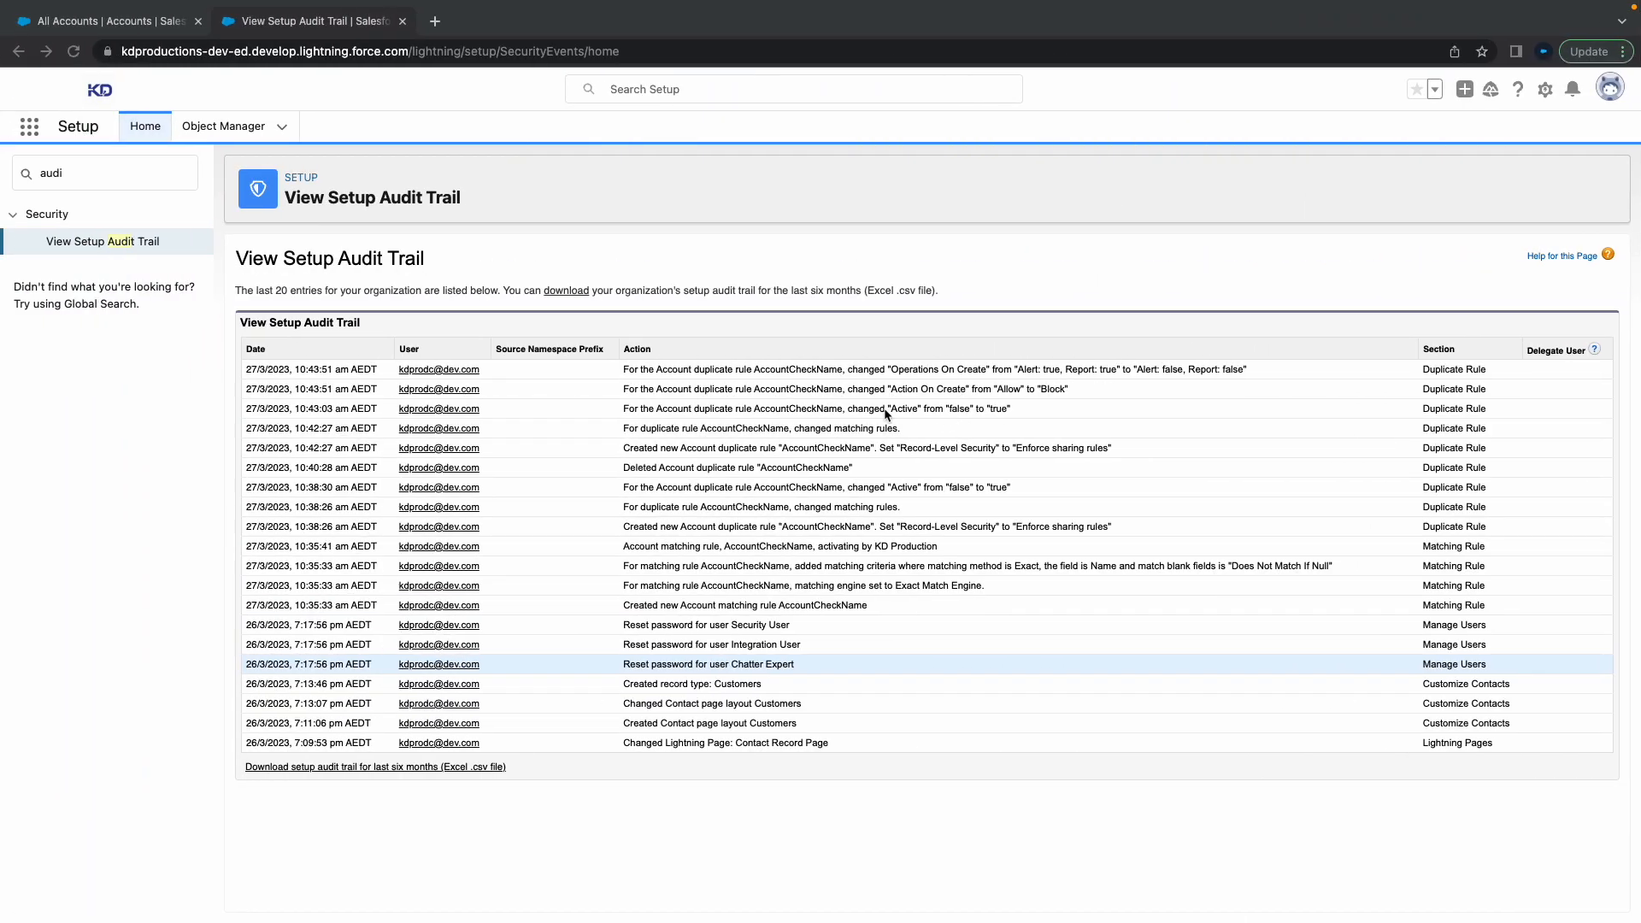
pyautogui.moveTo(801, 335)
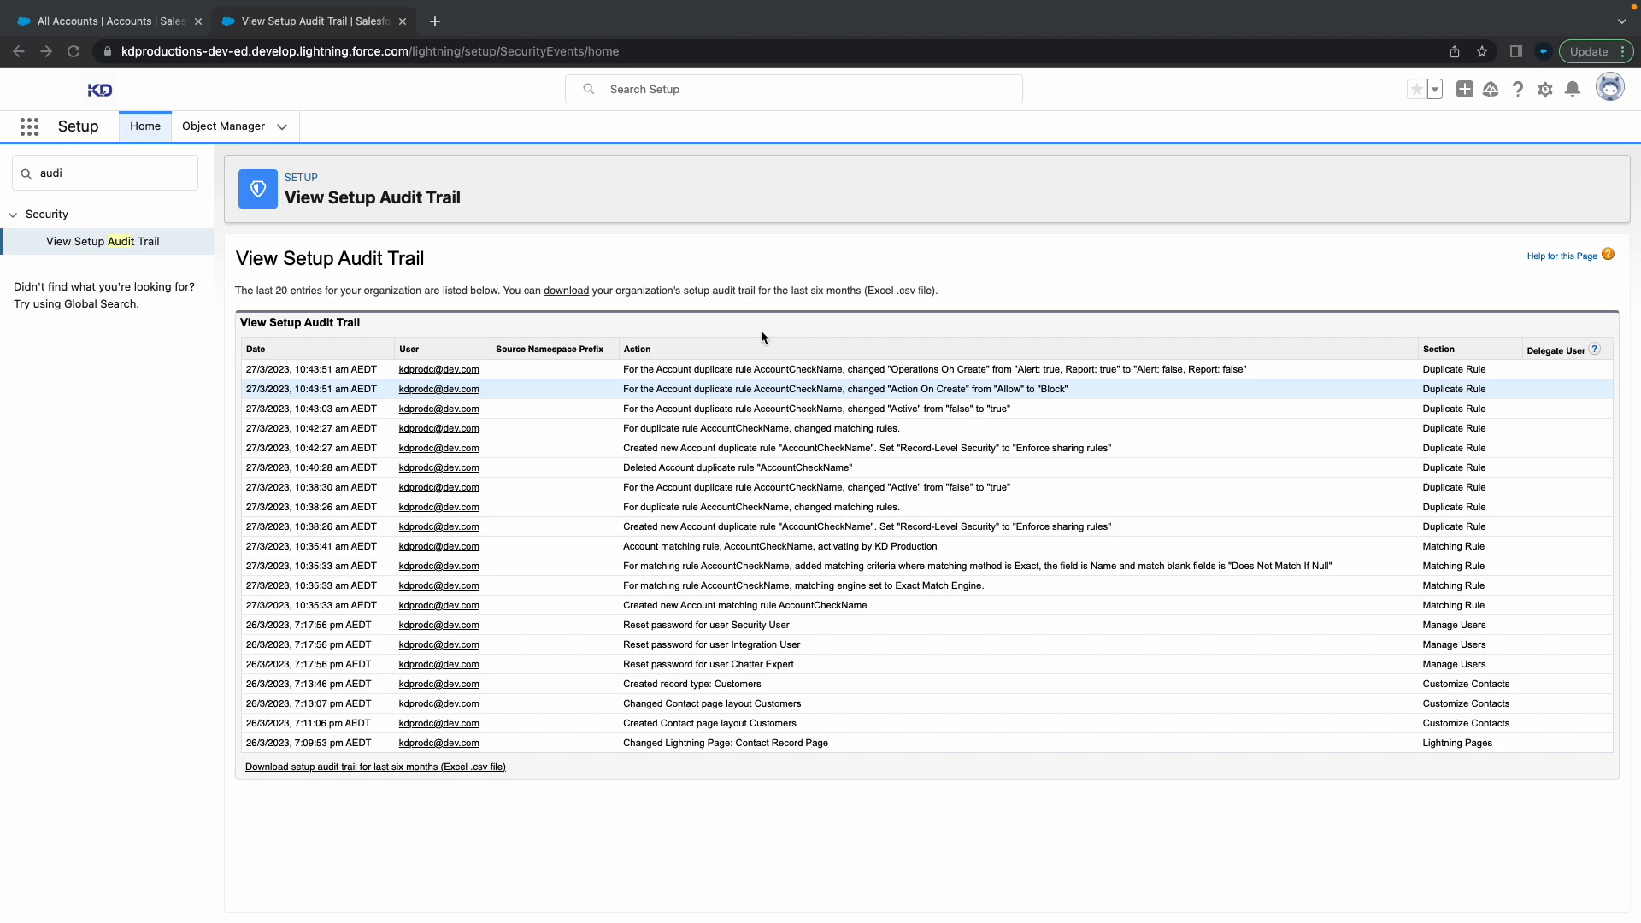
pyautogui.moveTo(813, 312)
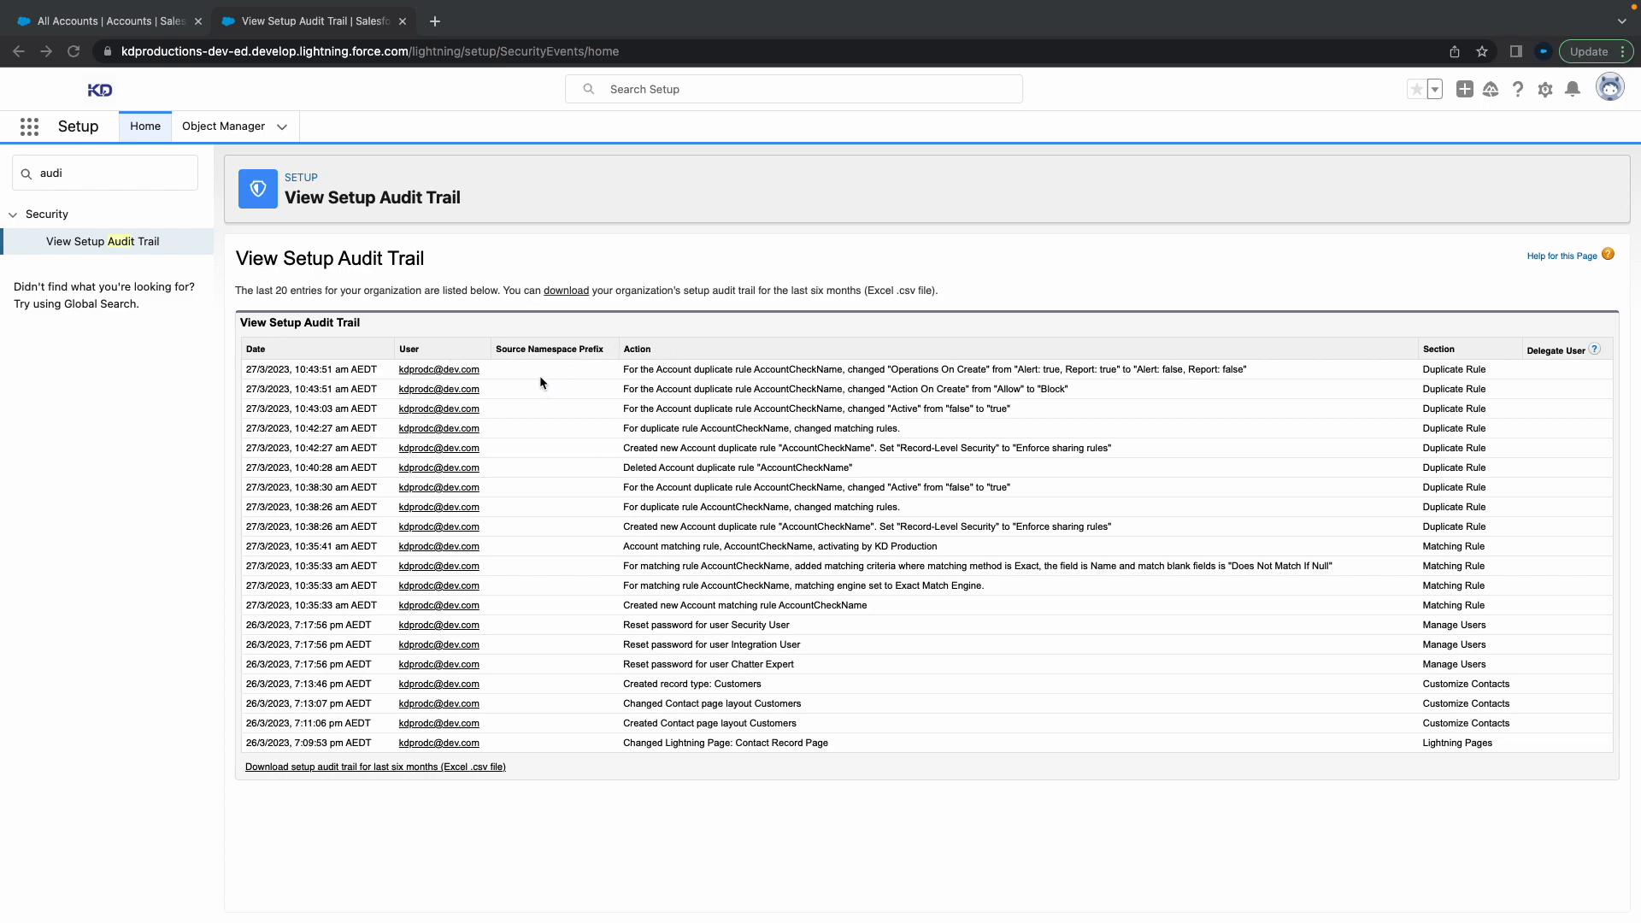
pyautogui.moveTo(965, 270)
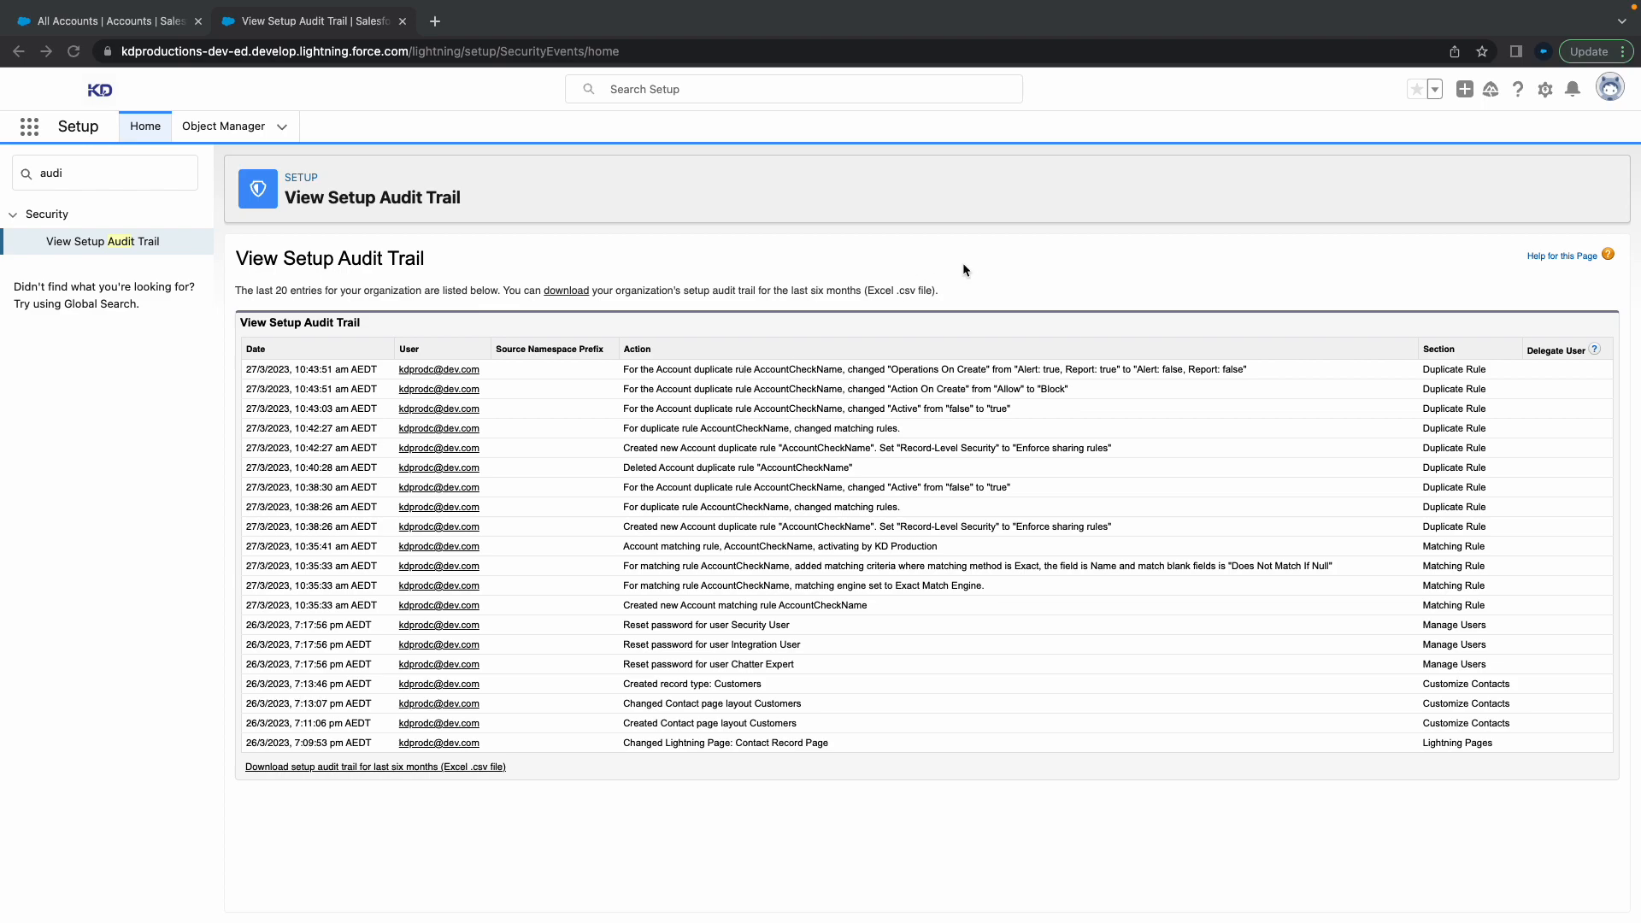